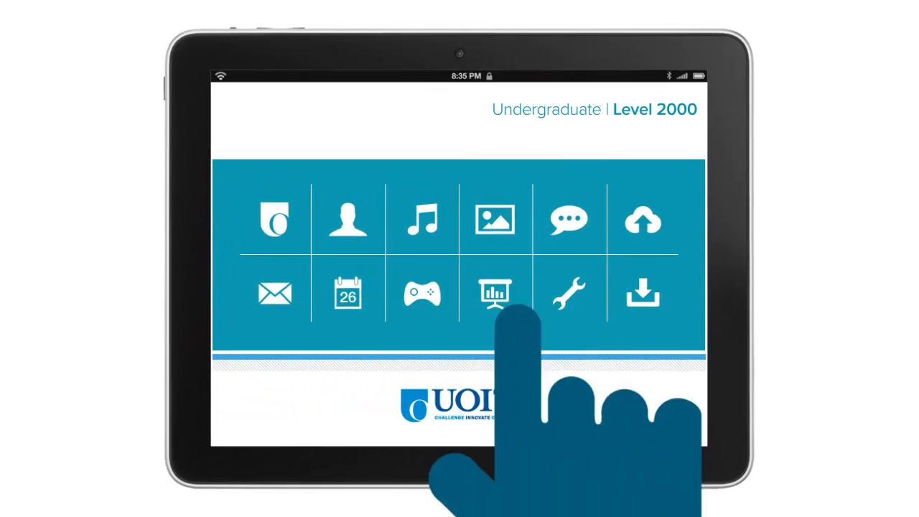
pyautogui.click(493, 293)
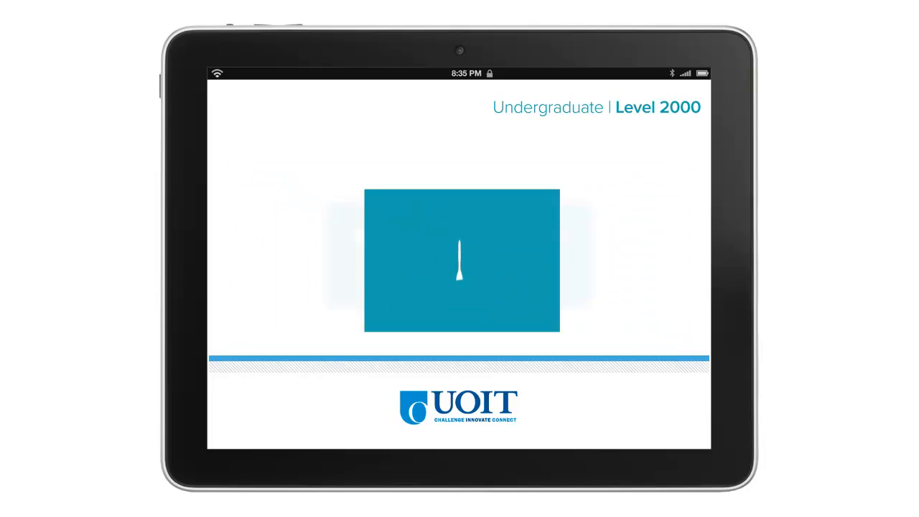